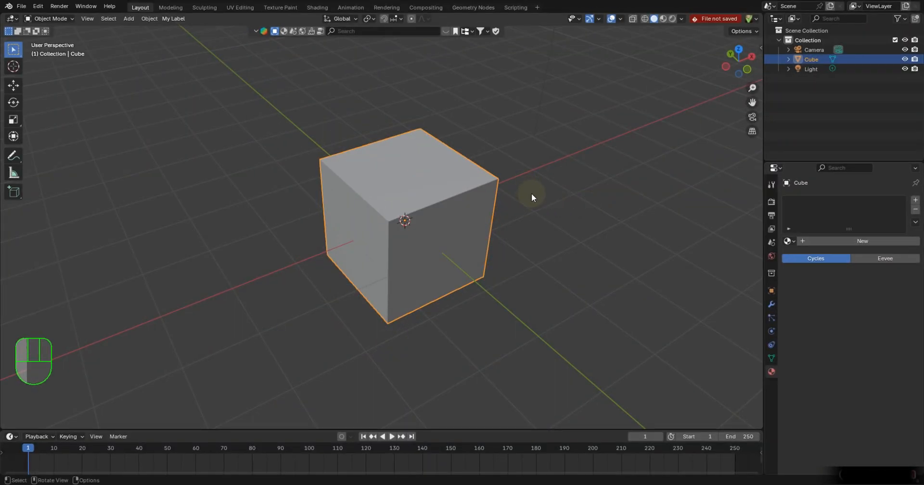
mouse_move(555, 184)
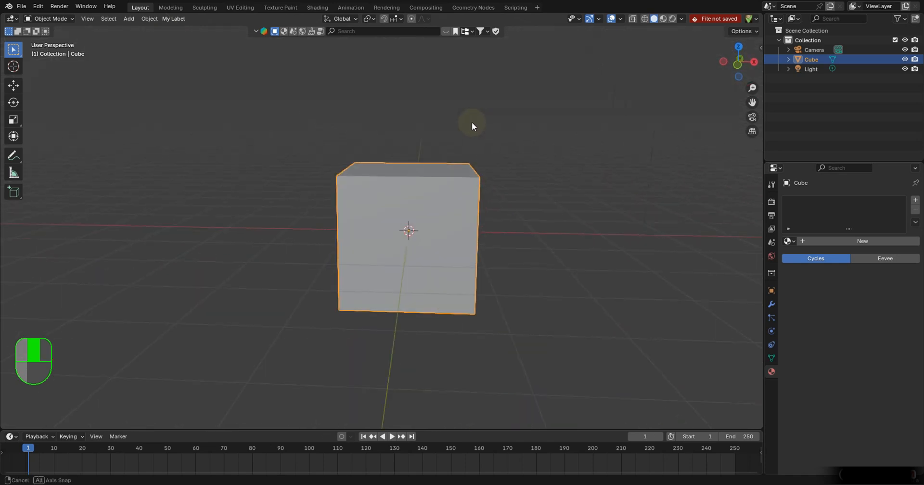
Orbit around the default cube and zoom in for a closer angled view
left_click_drag(472, 126, 419, 194)
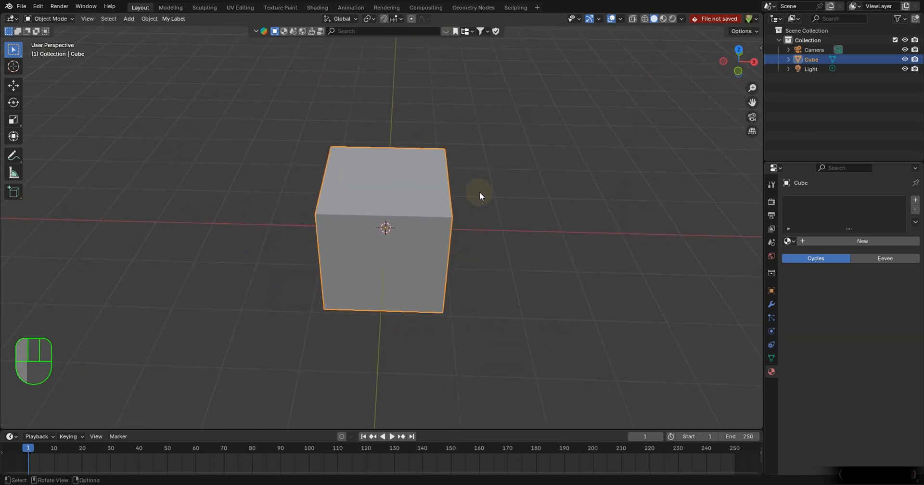
scroll("down", 3)
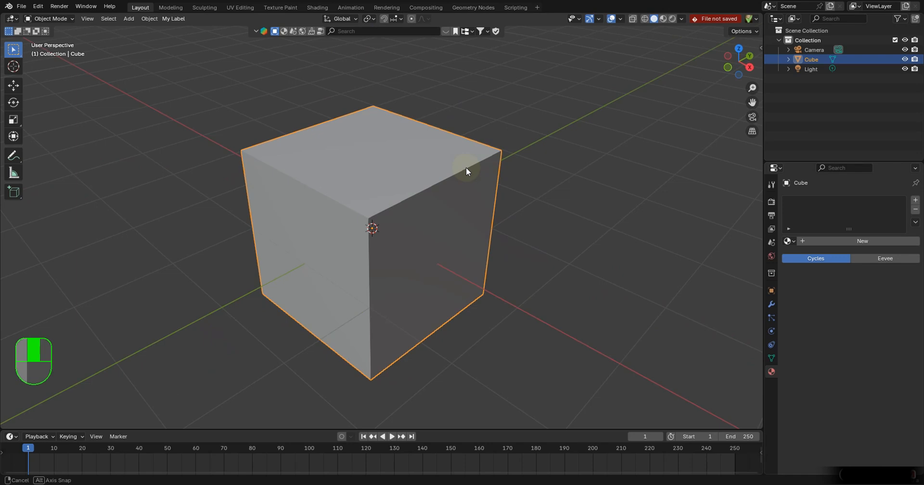
Grab the cube (G) and settle it toward the upper right of the grid, away from the origin
key("g")
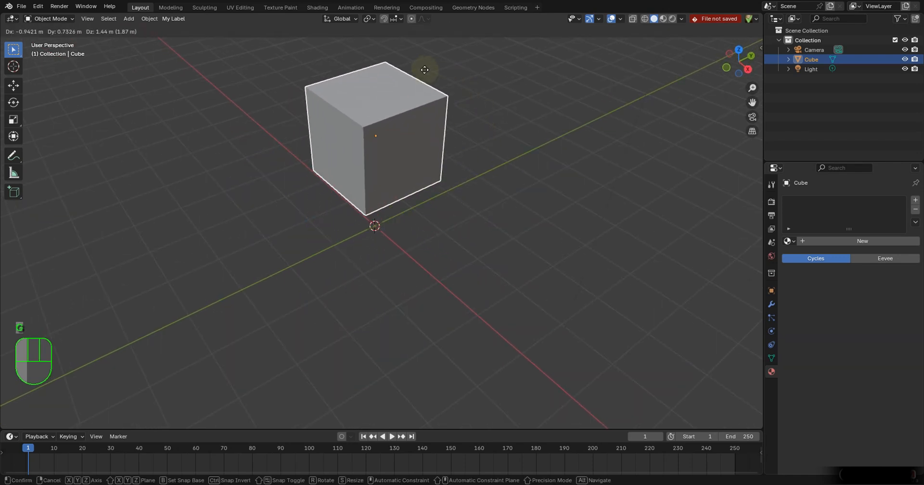
left_click(221, 112)
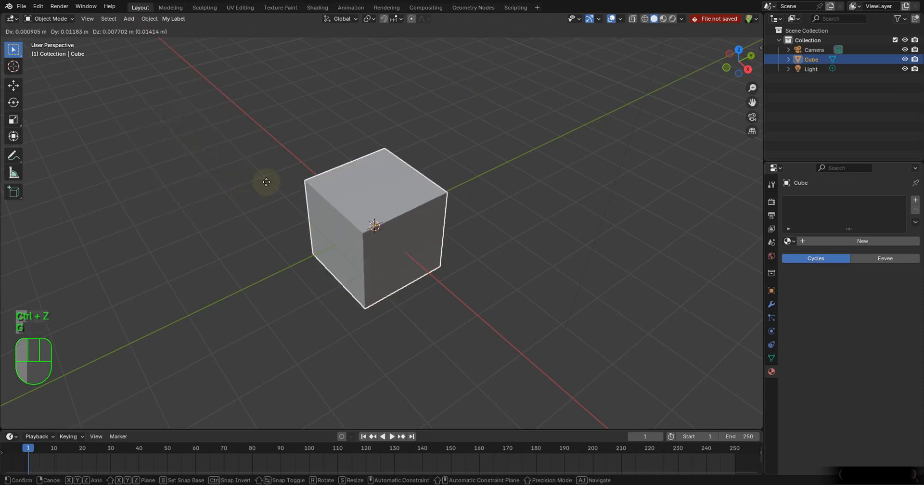
mouse_move(370, 85)
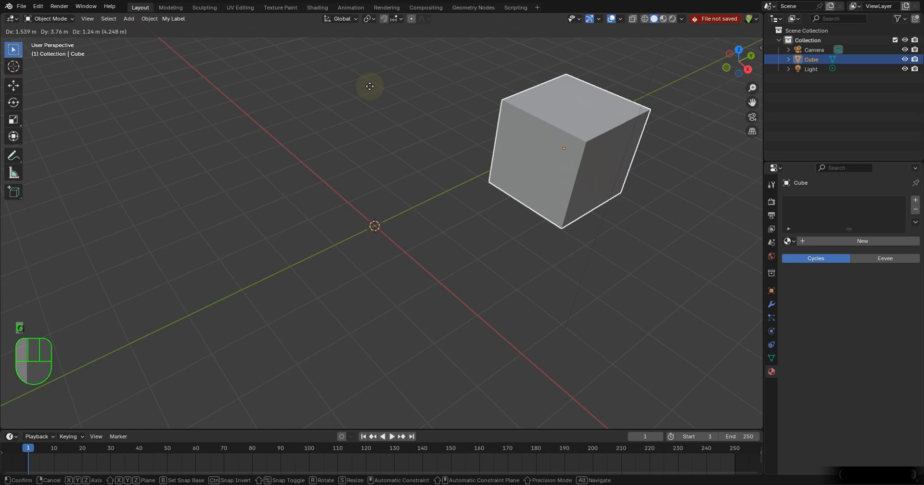
mouse_move(314, 98)
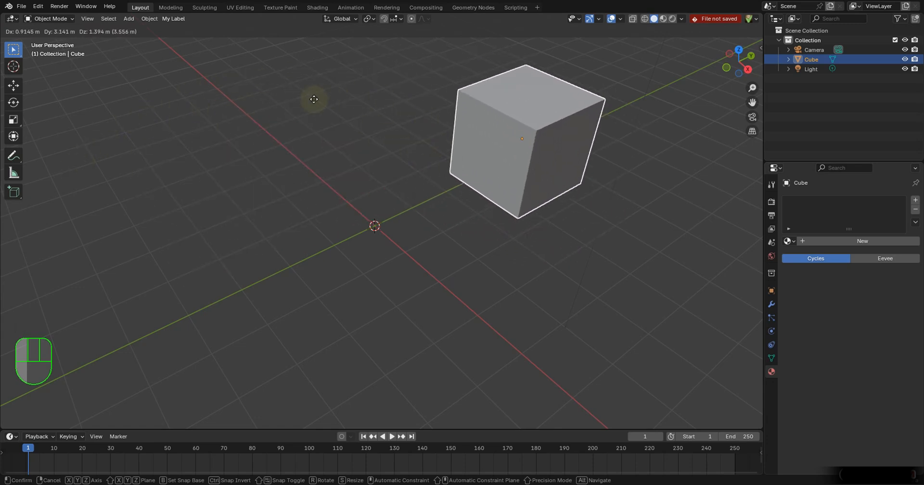
left_click(482, 106)
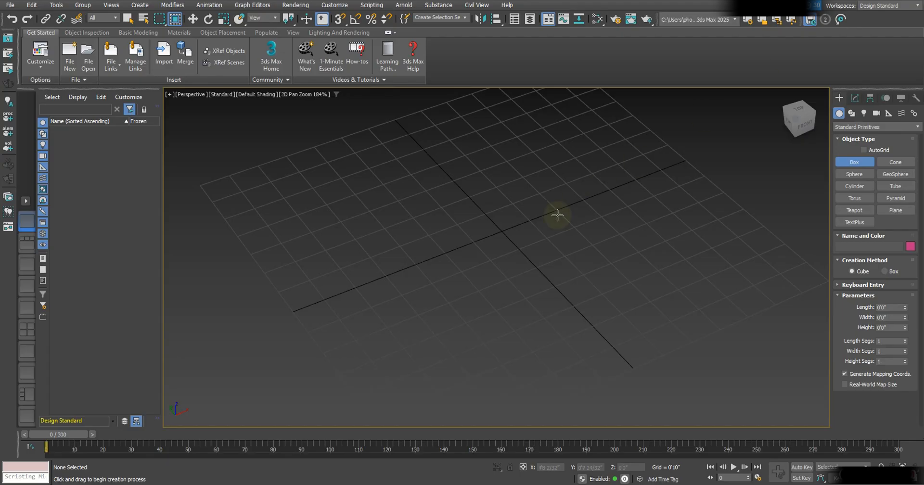
mouse_move(470, 208)
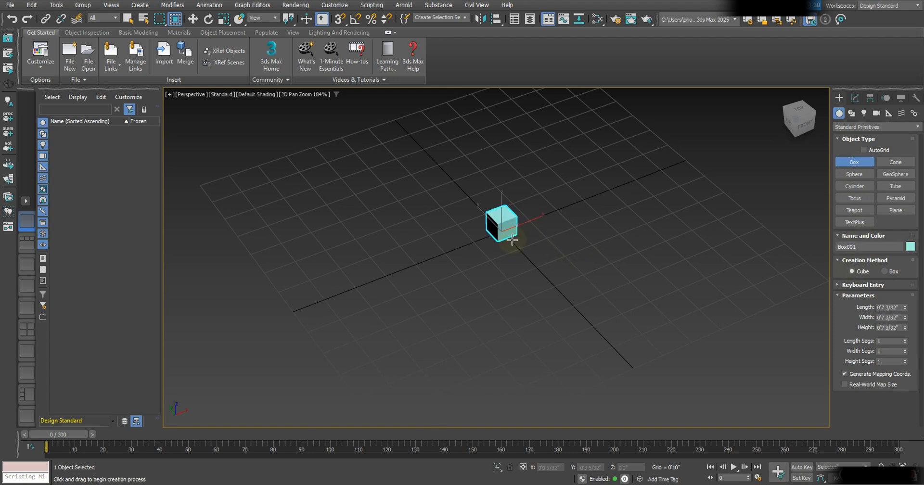
Draw Box001 as a cube standing at the grid centre with the Box primitive
left_click_drag(513, 239, 522, 239)
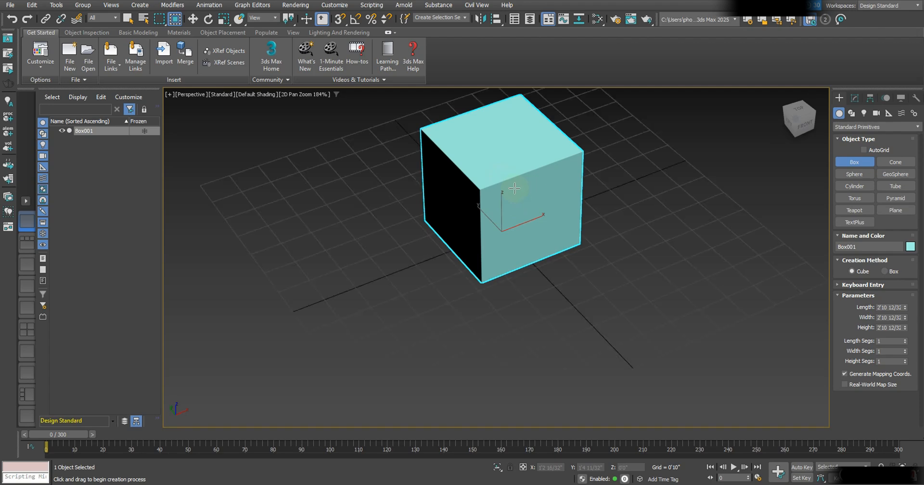
mouse_move(533, 167)
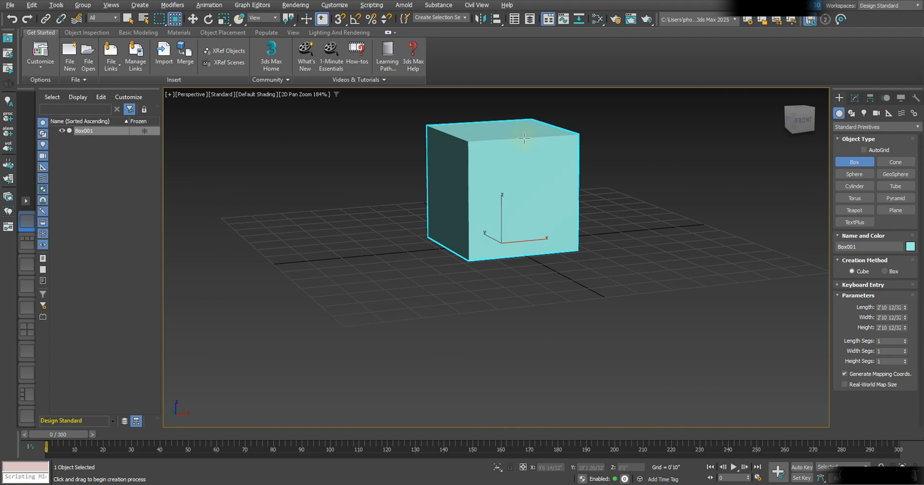
Orbit and zoom around Box001 to view it from a few angles
left_click_drag(524, 139, 505, 173)
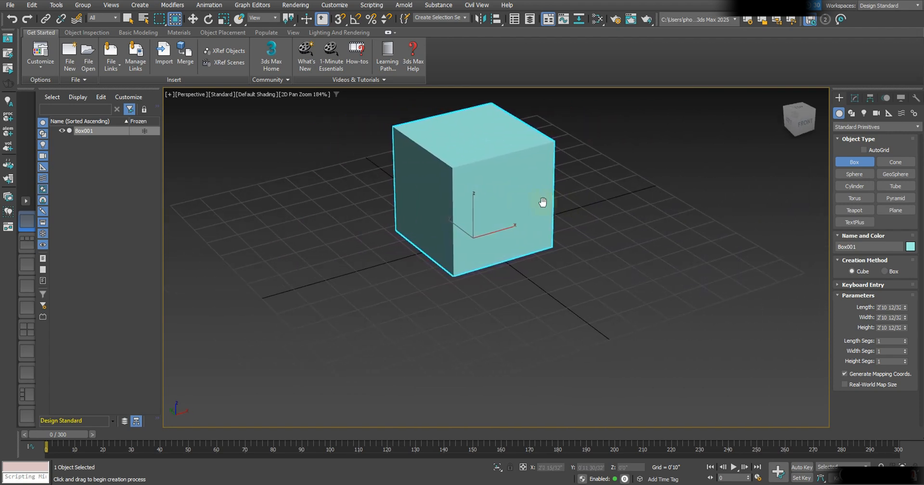
scroll("up", 3)
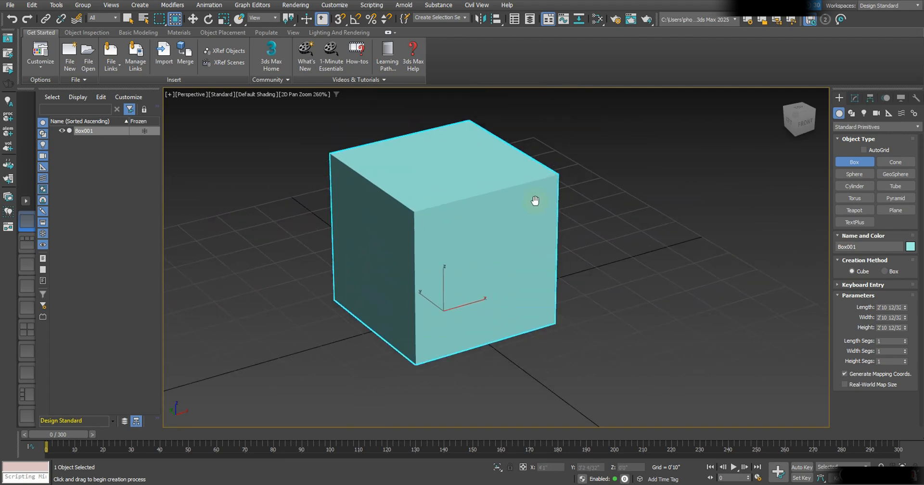
left_click_drag(534, 200, 579, 190)
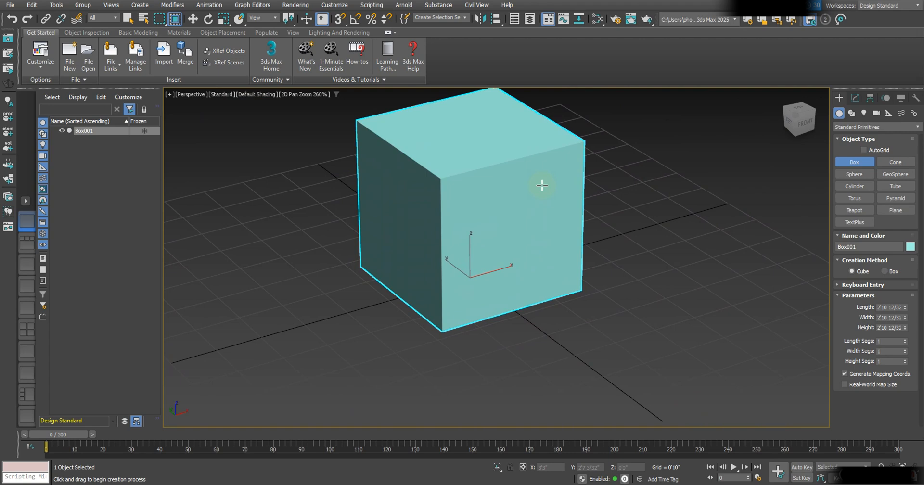
scroll("down", 3)
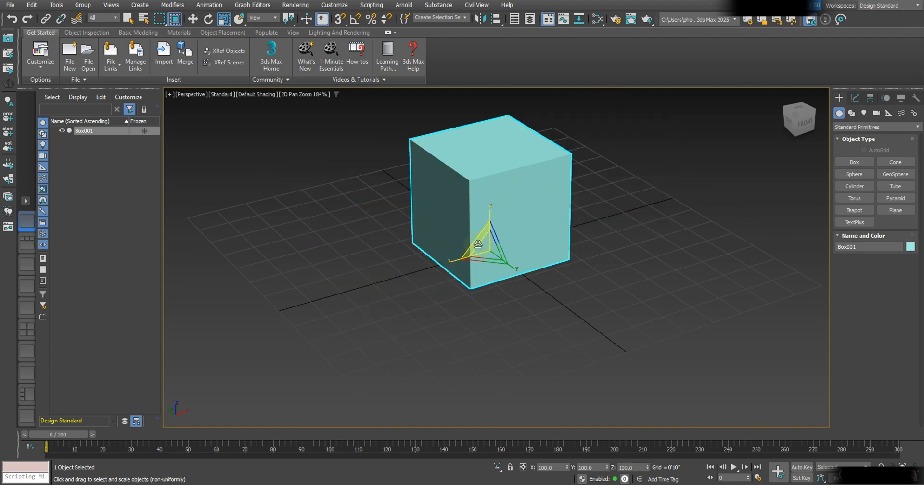
Zoom far out and back in on the box, then orbit the view around it
scroll("down", 3)
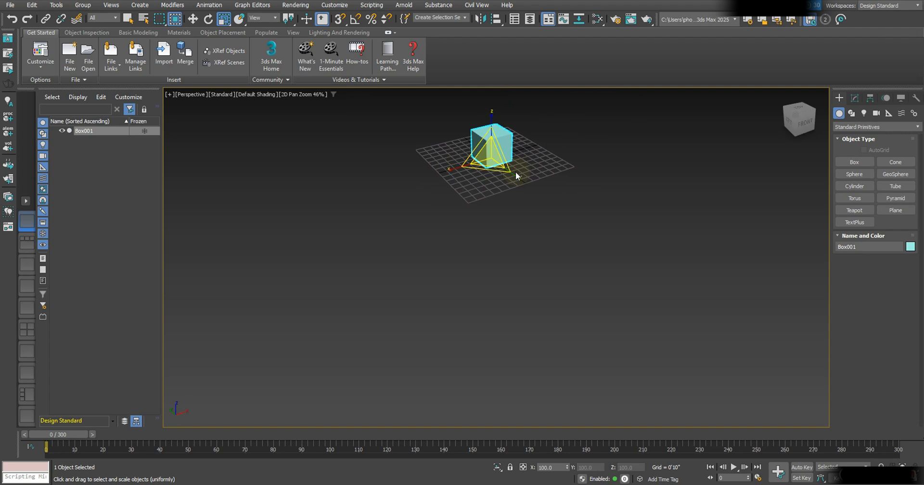
scroll("up", 3)
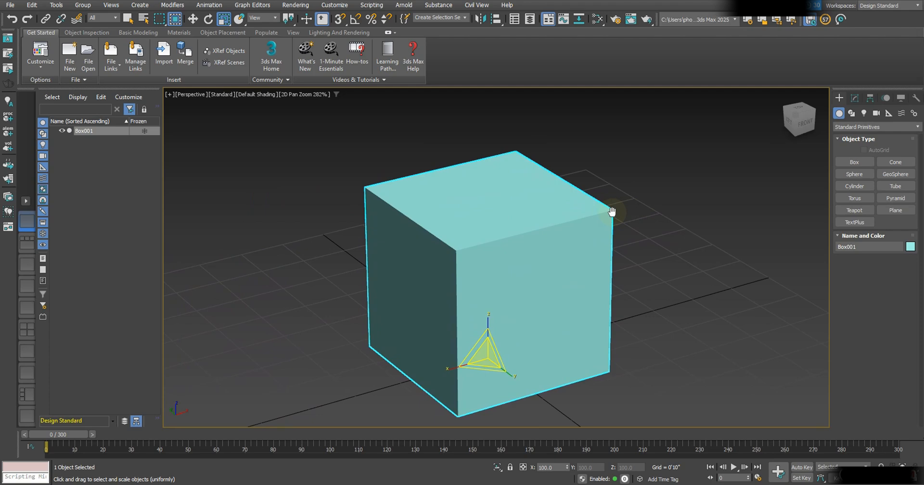
mouse_move(626, 216)
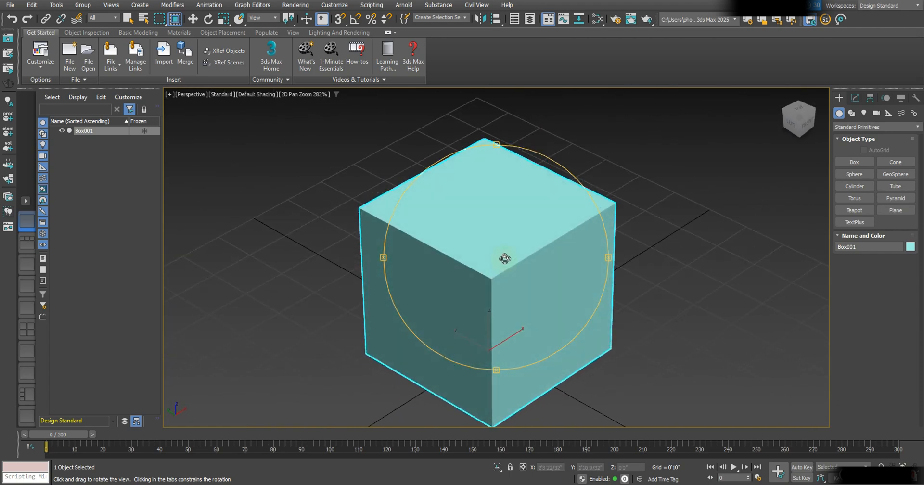
left_click_drag(505, 258, 519, 266)
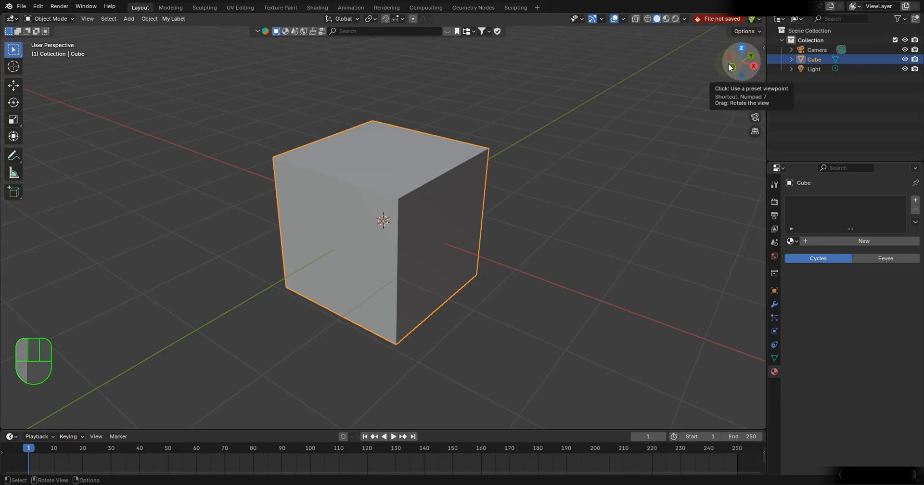
mouse_move(741, 49)
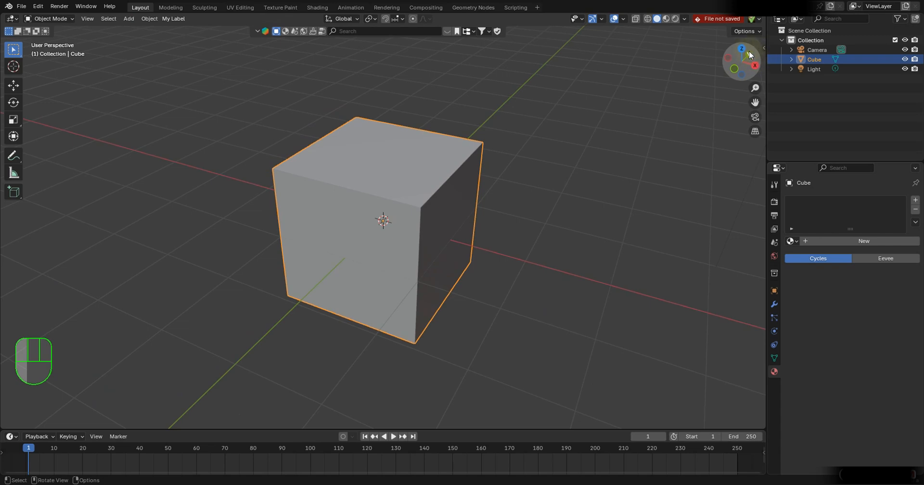
mouse_move(734, 71)
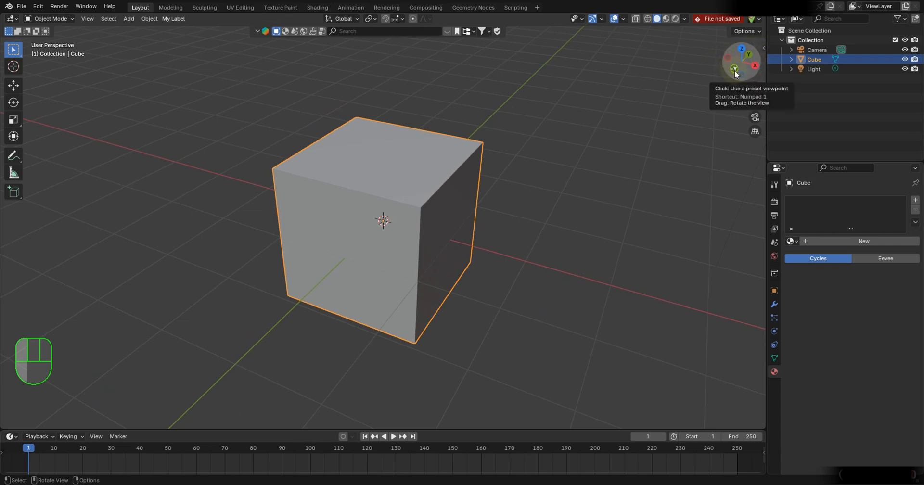
mouse_move(752, 64)
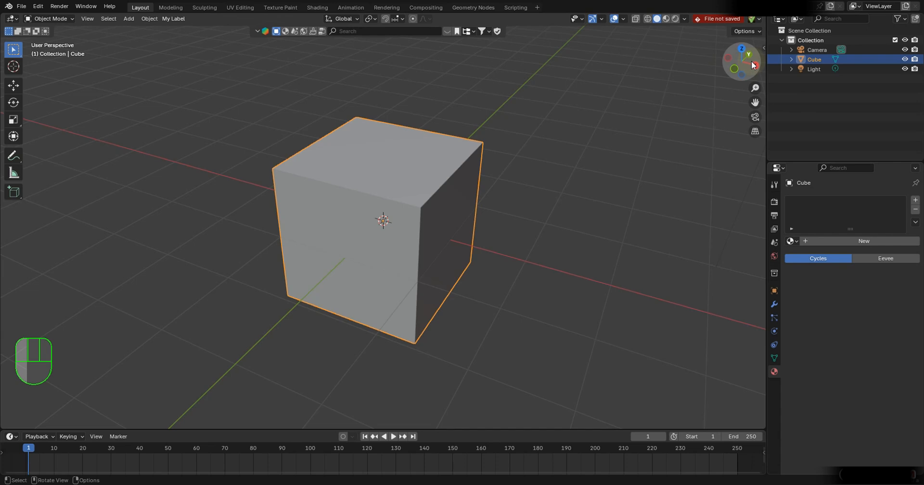